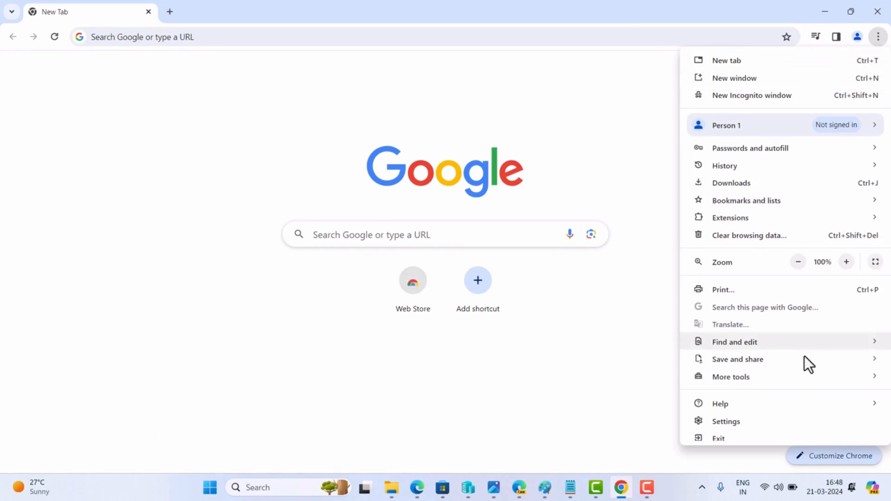
- Dismiss the Chrome menu and return to the plain New Tab page
left_click(719, 404)
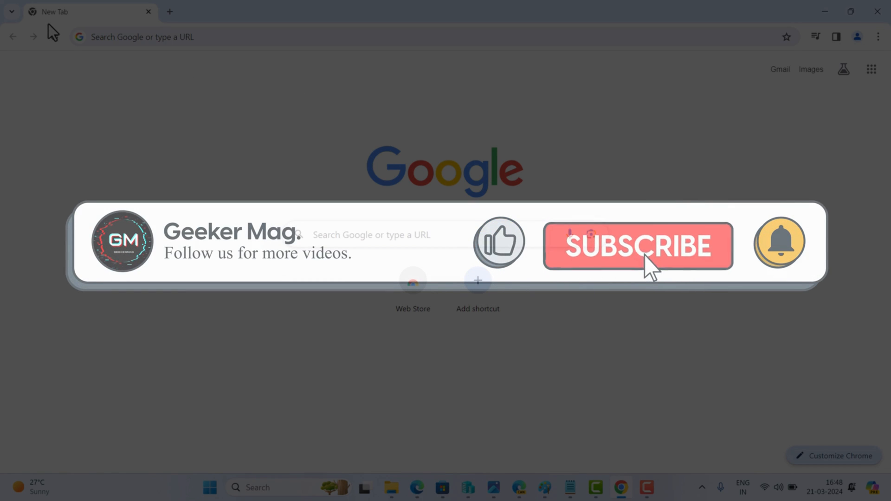
left_click(640, 246)
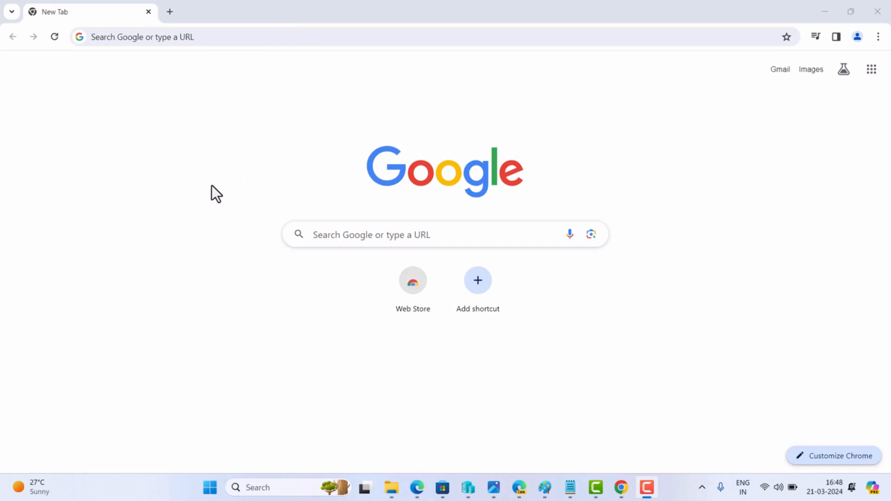
- Navigate to chrome://flags to open the Experiments page
left_click(171, 37)
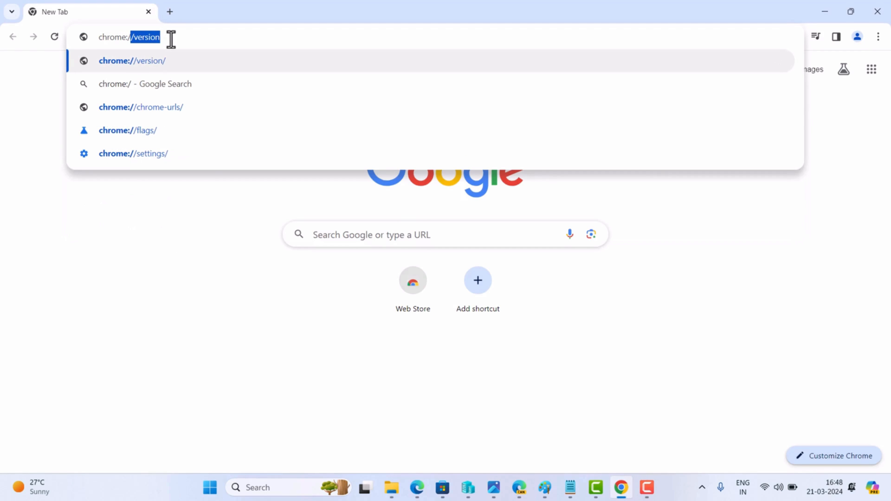
type("chrome://f")
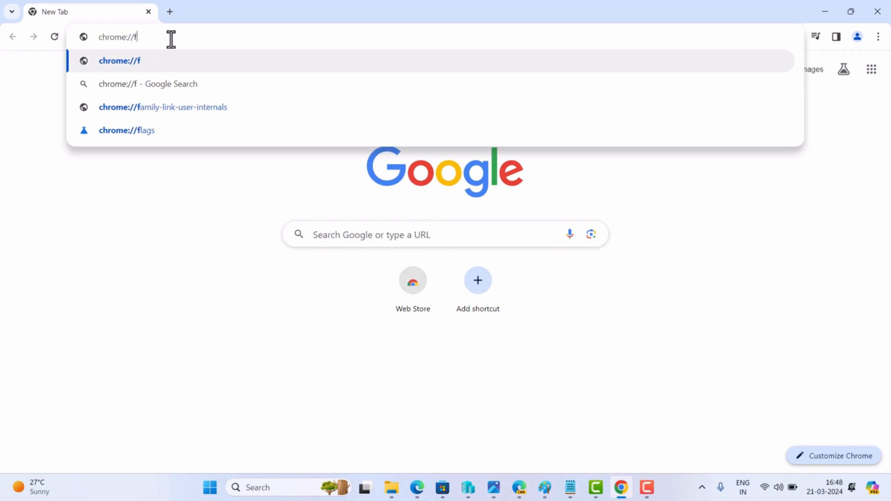
left_click(126, 130)
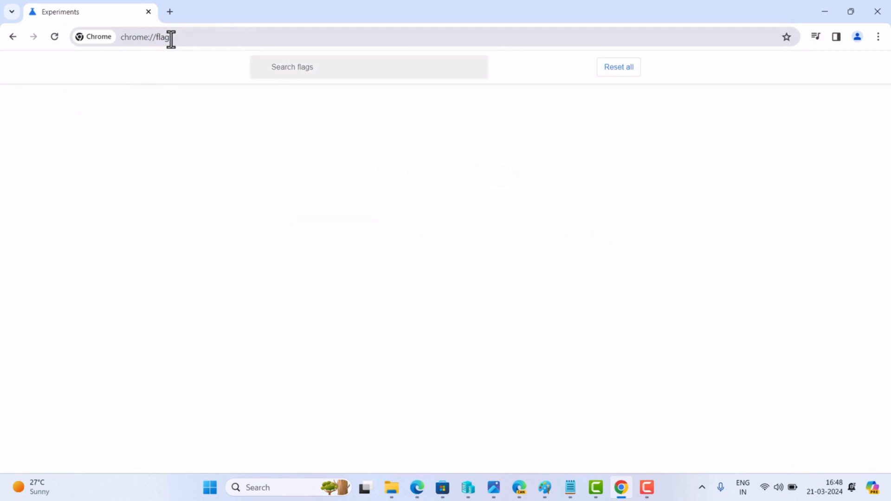
key("Enter")
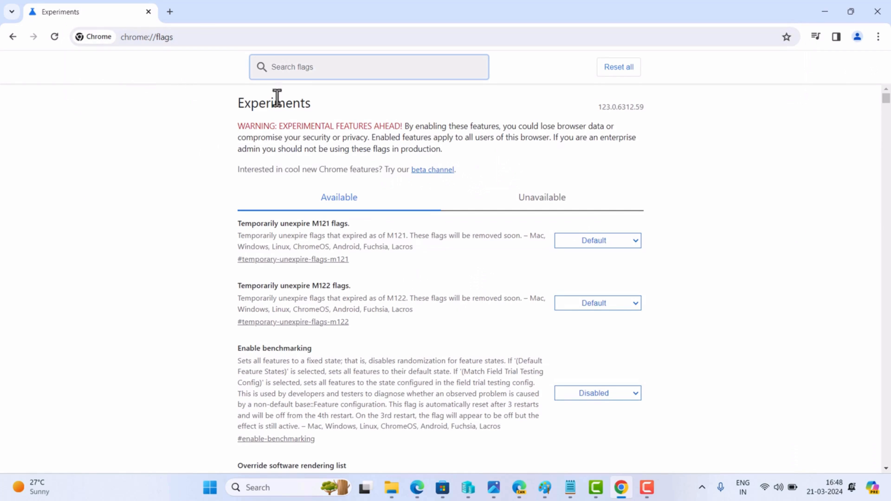
- Search 'chrome refresh 2023' and set Chrome Refresh 2023 and Chrome WebUI Refresh 2023 to Disabled
type("chrome refresh 2023")
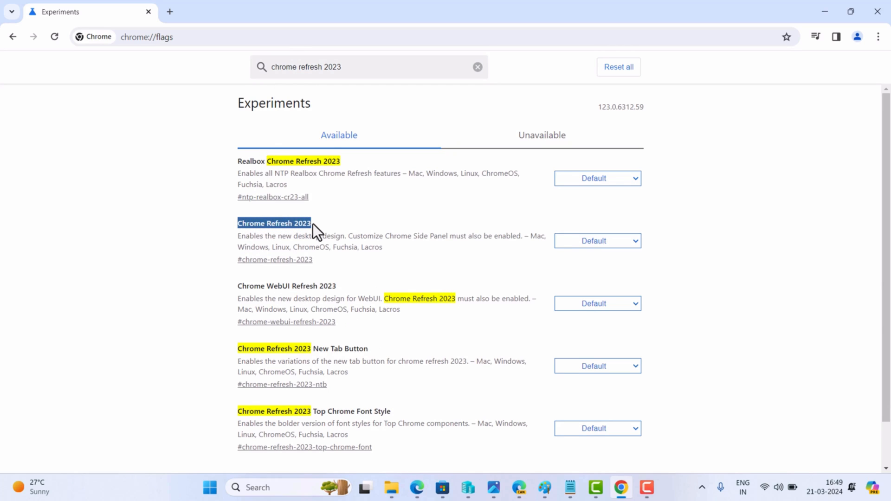
mouse_move(590, 258)
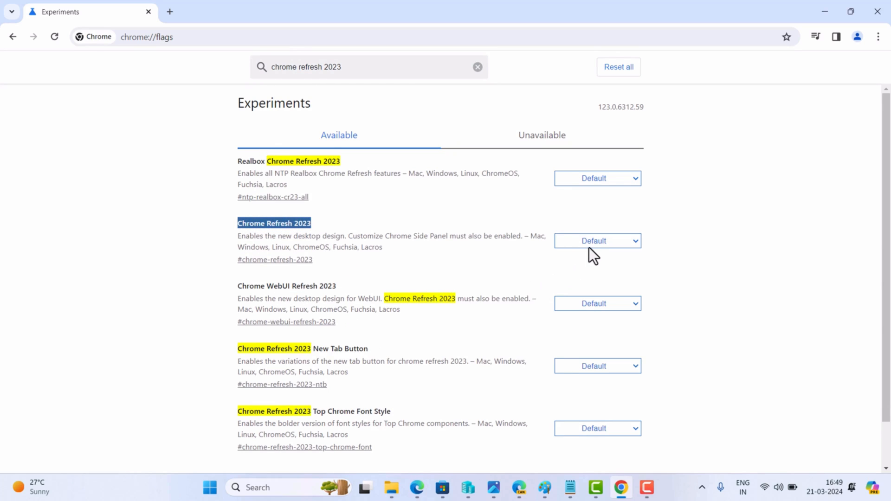
left_click(597, 241)
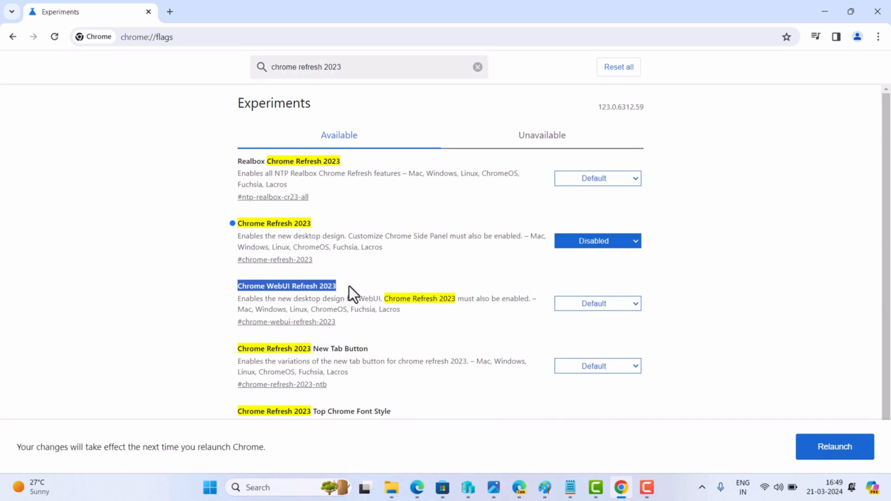
left_click(597, 304)
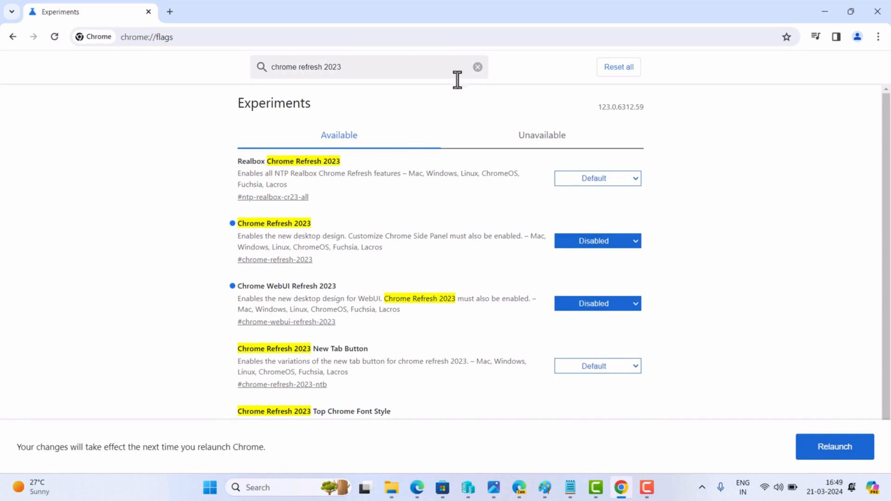
- Search 'customize chrome side panel' and set the Customize Chrome Side Panel flag to Disabled
left_click(478, 67)
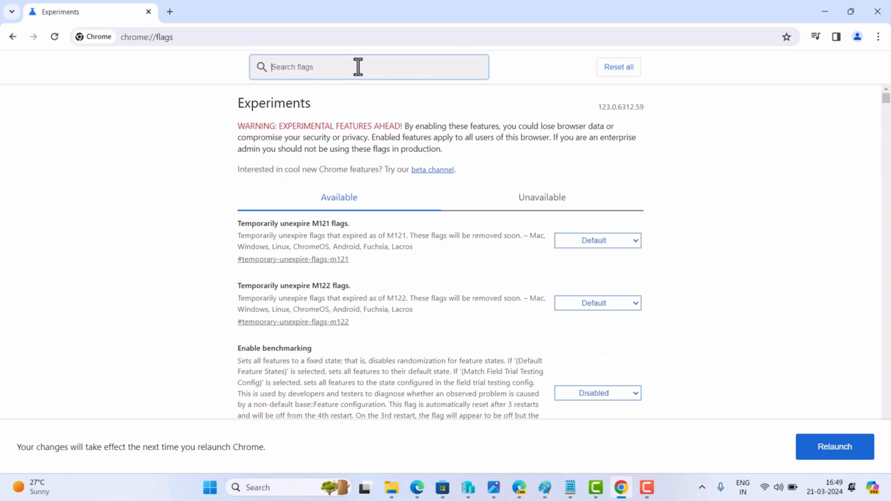
type("customize chrome side a")
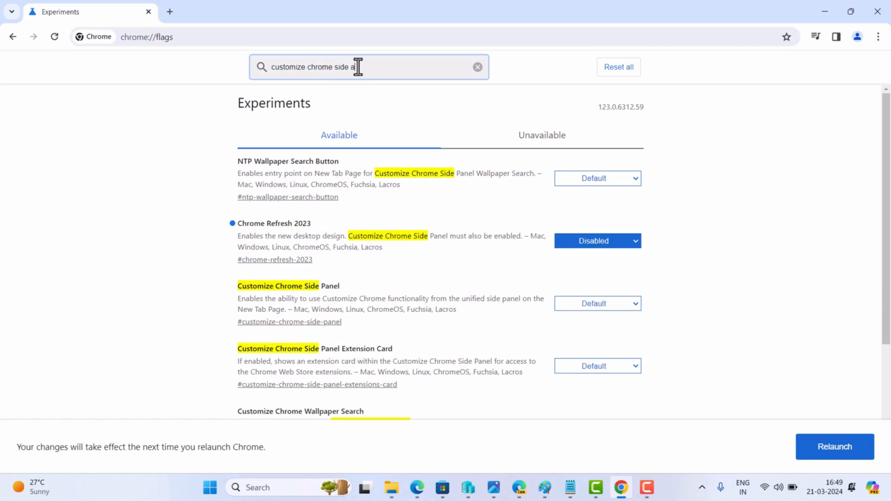
type("panel")
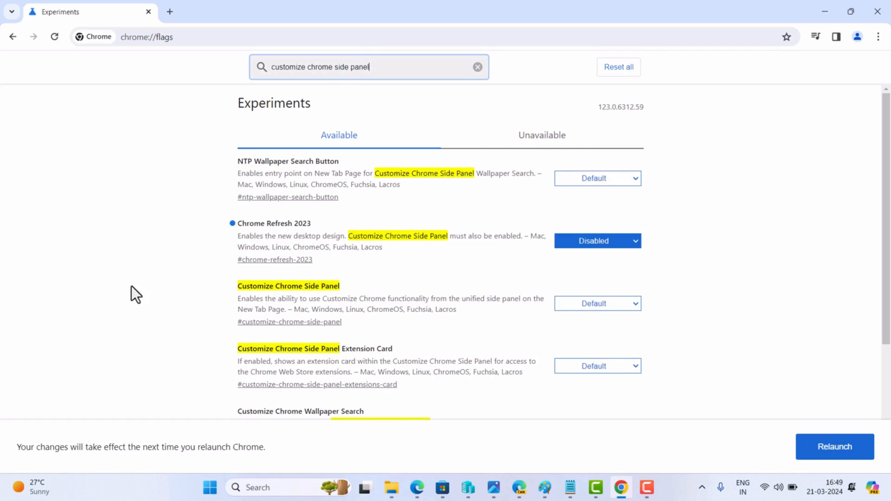
left_click_drag(237, 284, 352, 297)
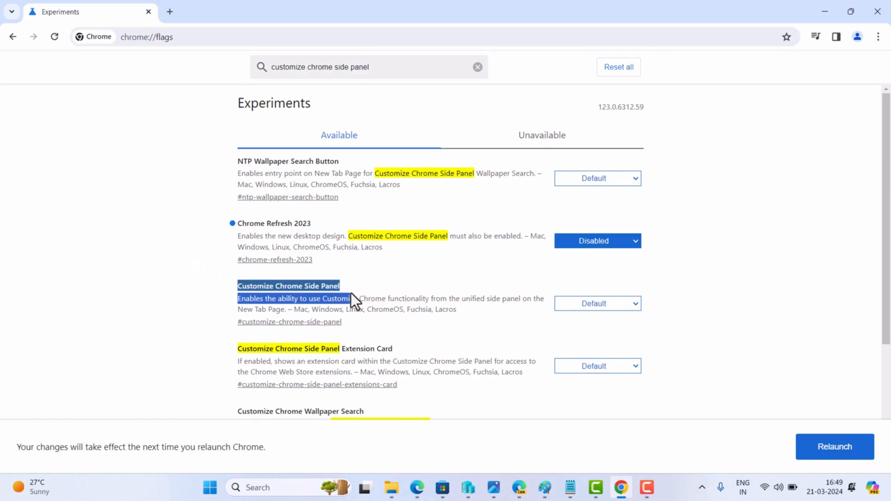
left_click(598, 303)
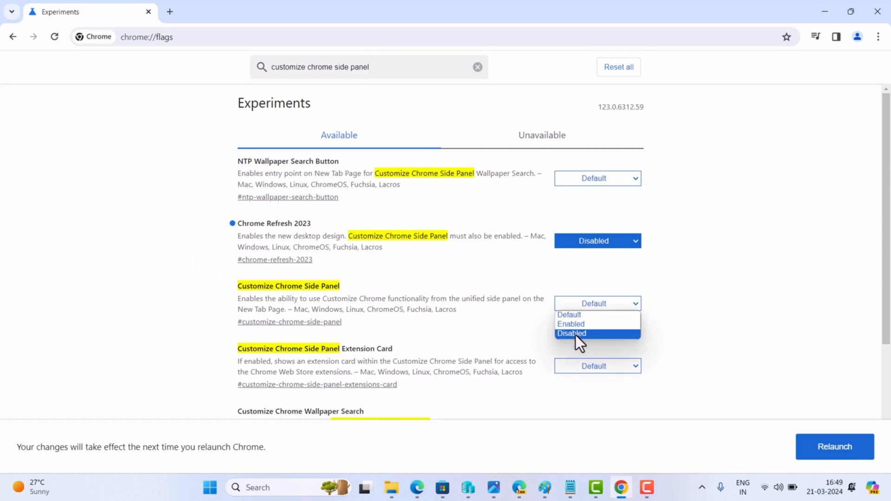
left_click(571, 333)
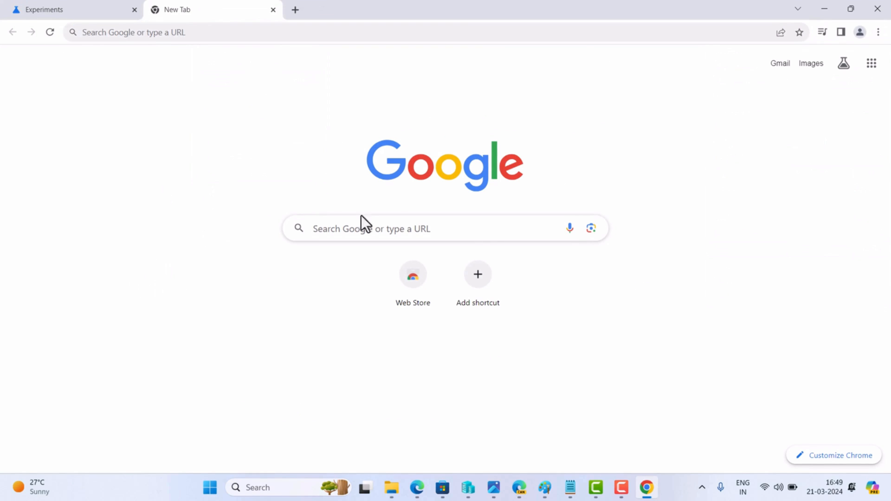
mouse_move(550, 39)
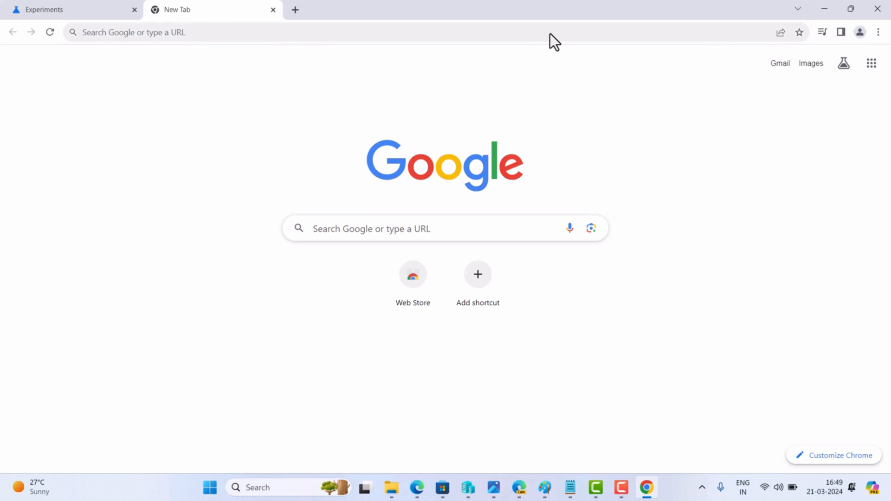